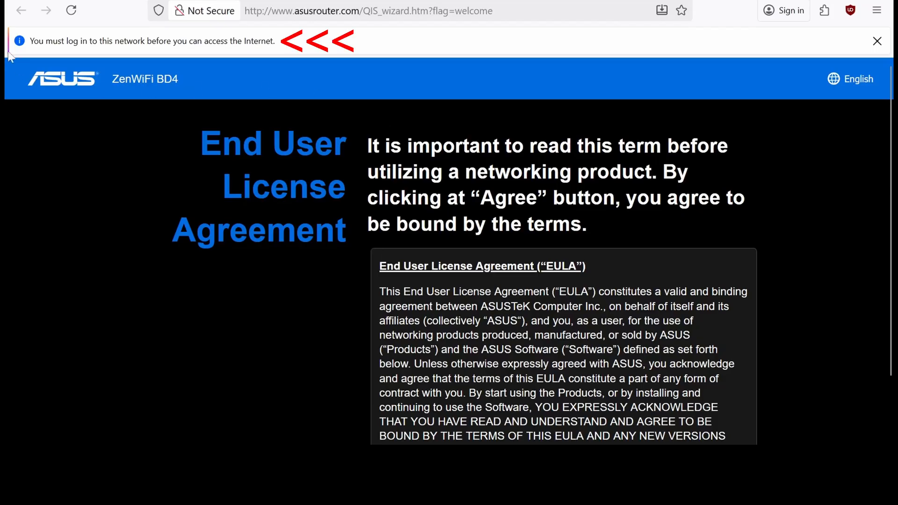
mouse_move(51, 56)
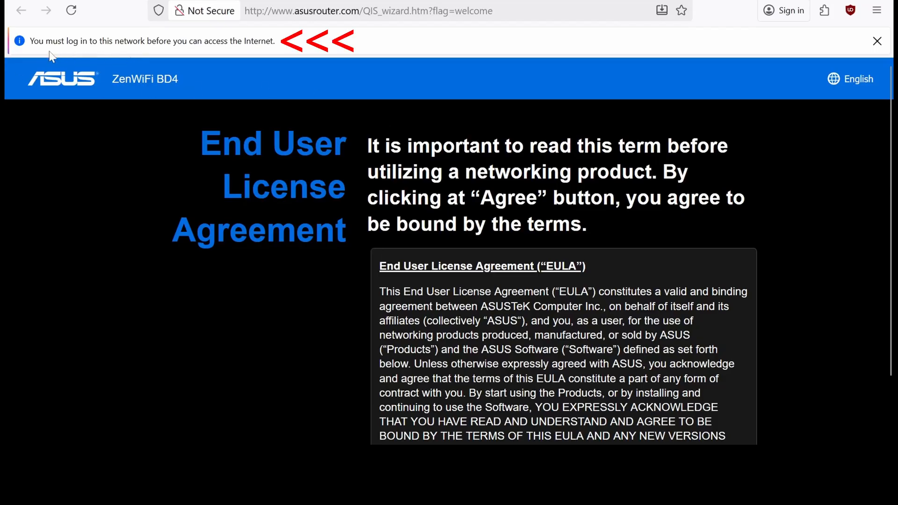
mouse_move(182, 54)
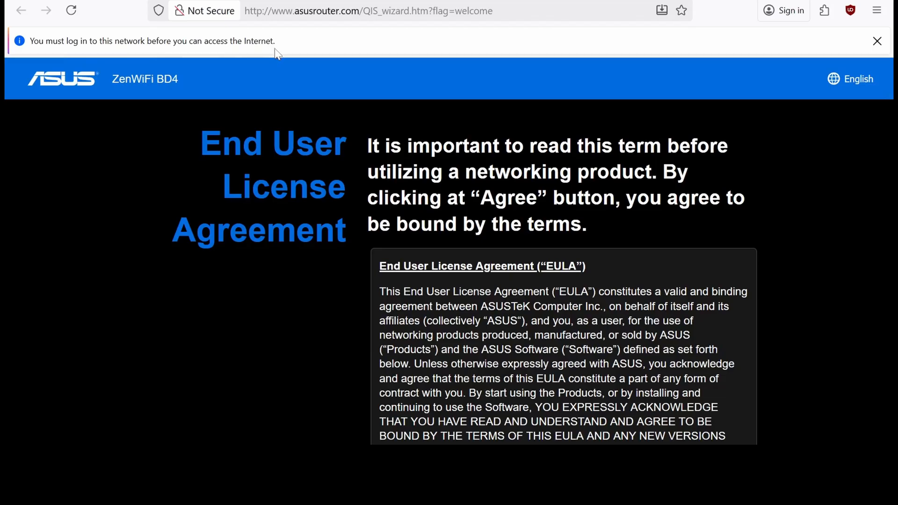
Accept the ZenWiFi BD4 end user license agreement and the privacy notice.
scroll("down", 3)
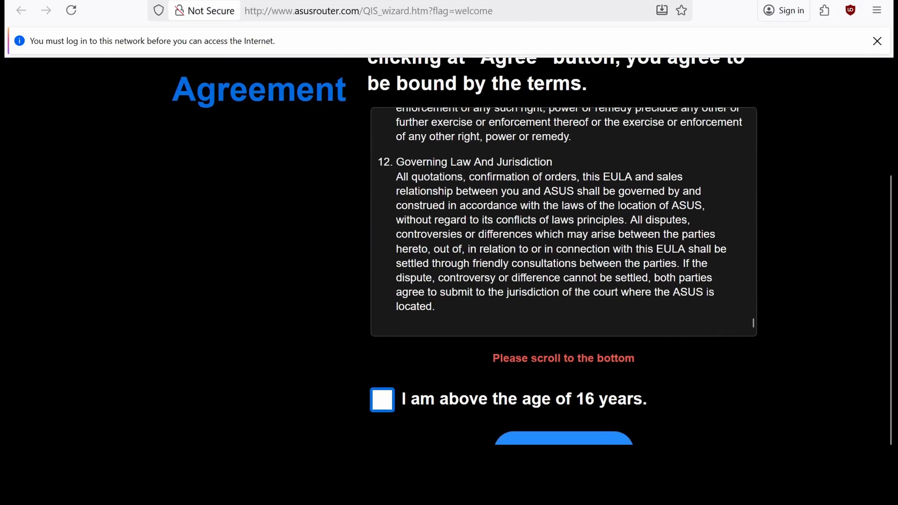
left_click(382, 400)
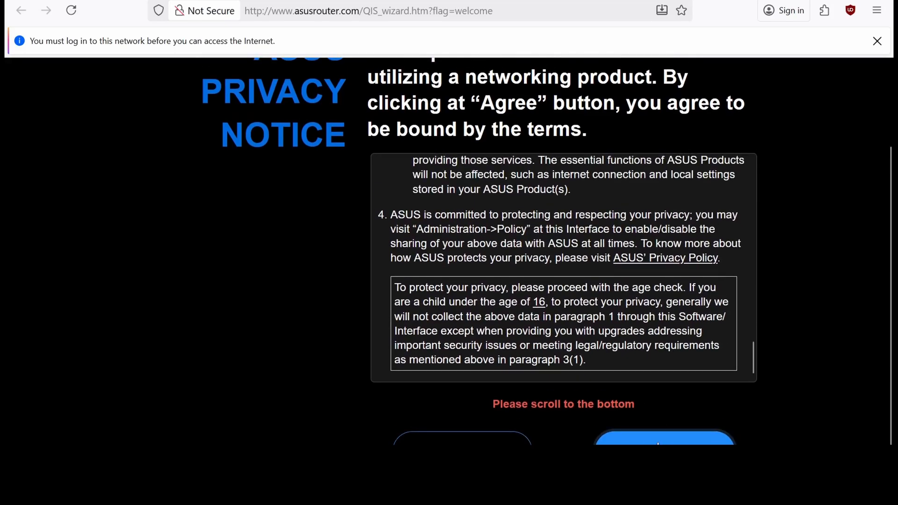
left_click(664, 438)
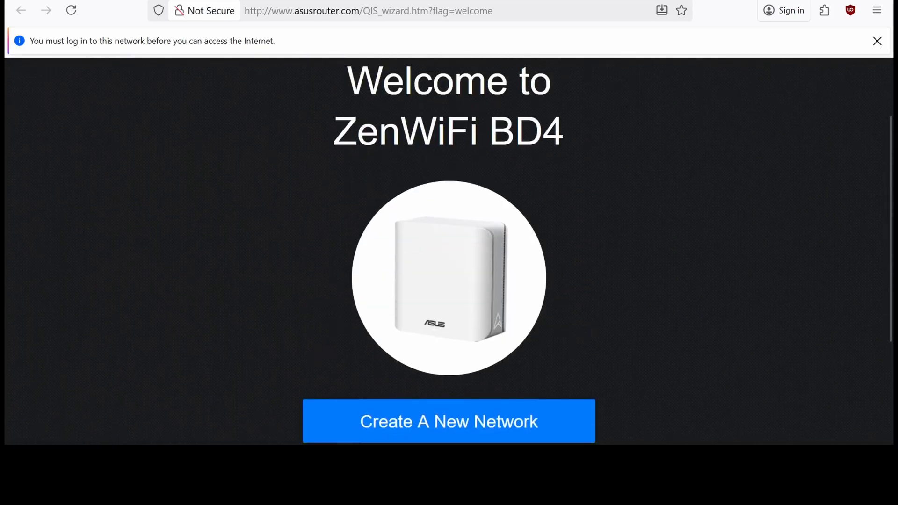
Choose Create A New Network and continue past the Set up Your Node instructions.
left_click(449, 421)
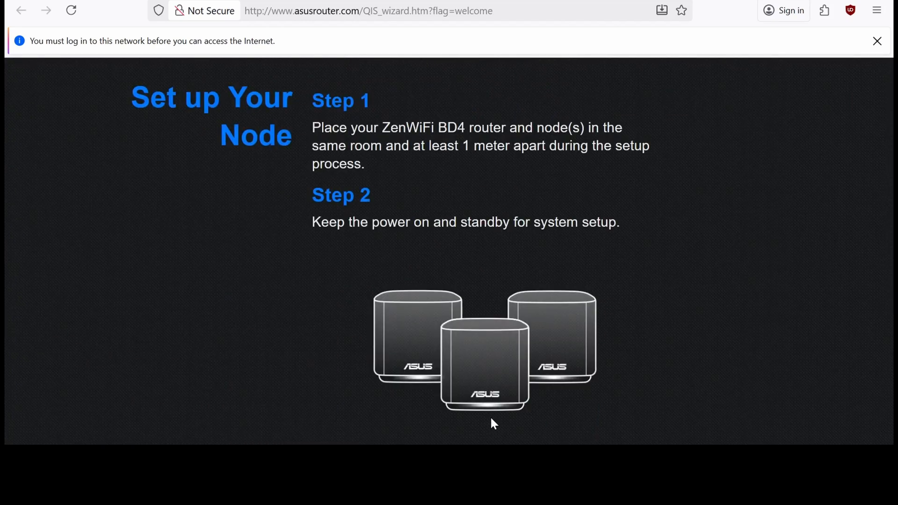
scroll("down", 3)
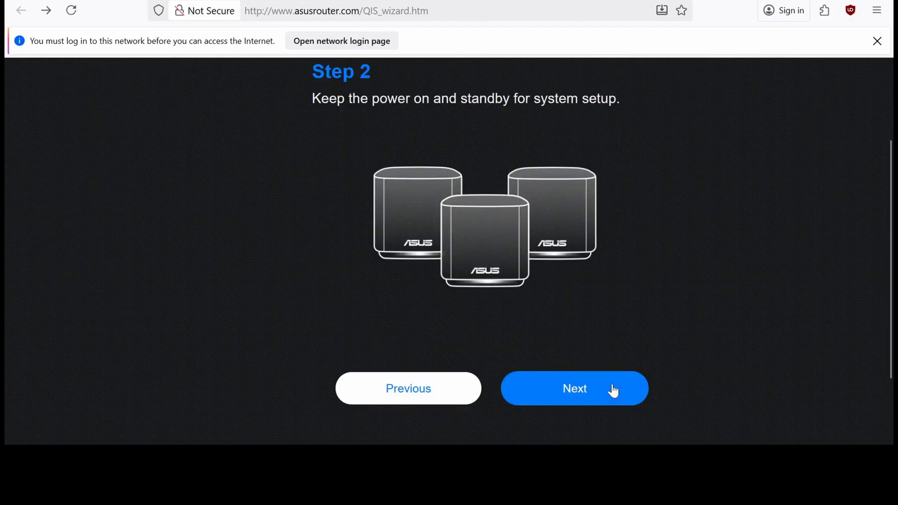
left_click(574, 388)
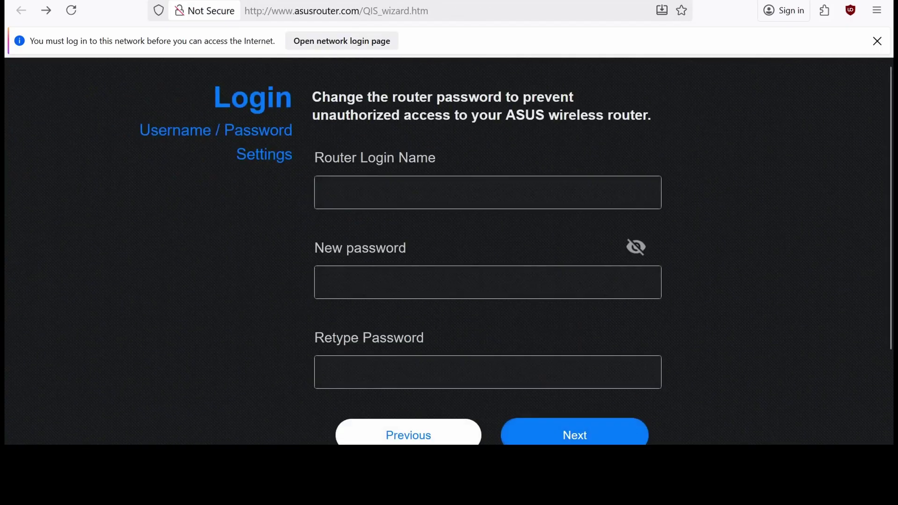
Set router login name 'admin' with a new, retyped password and continue.
left_click(487, 192)
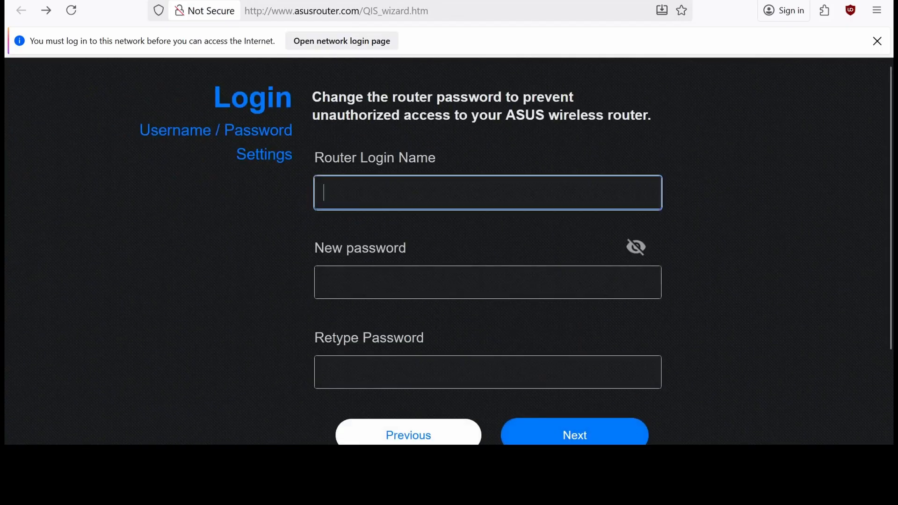
type("admin")
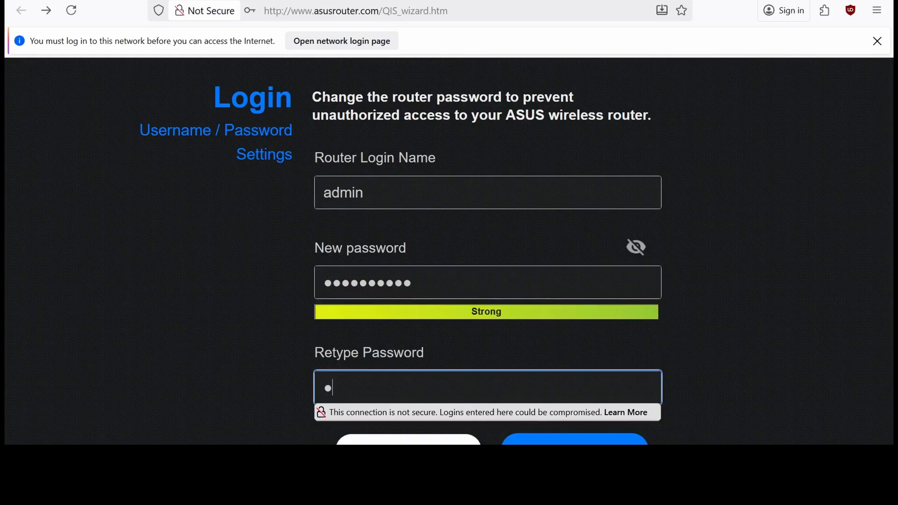
type("password")
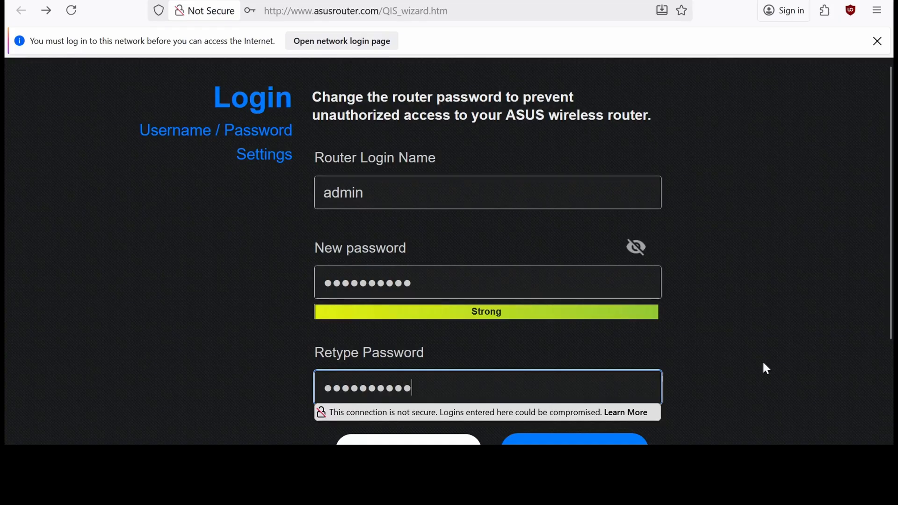
left_click(573, 441)
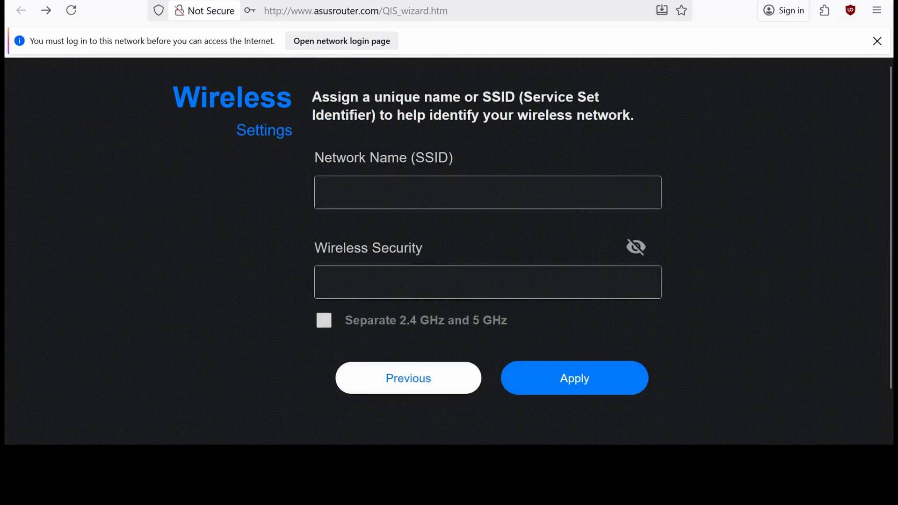
Create separate secured 2.4 GHz 'asus' and 5 GHz 'asus_5G' networks and apply.
left_click(486, 192)
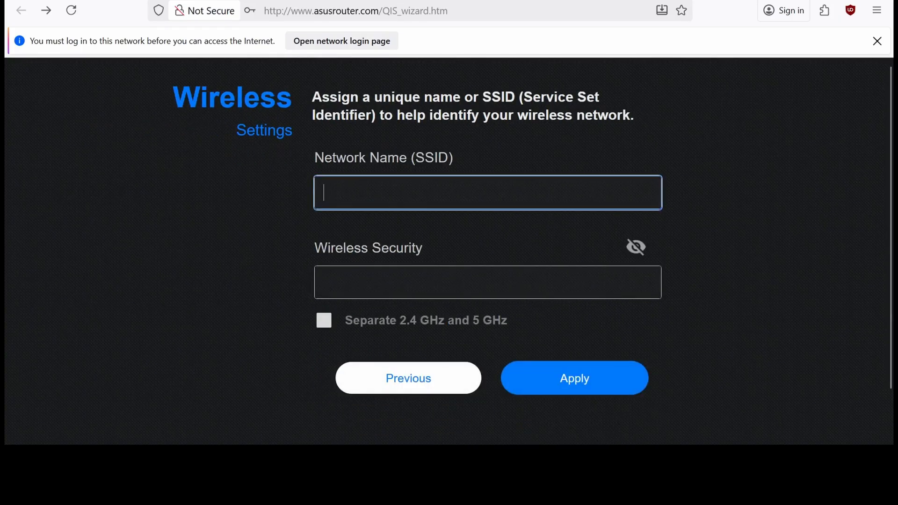
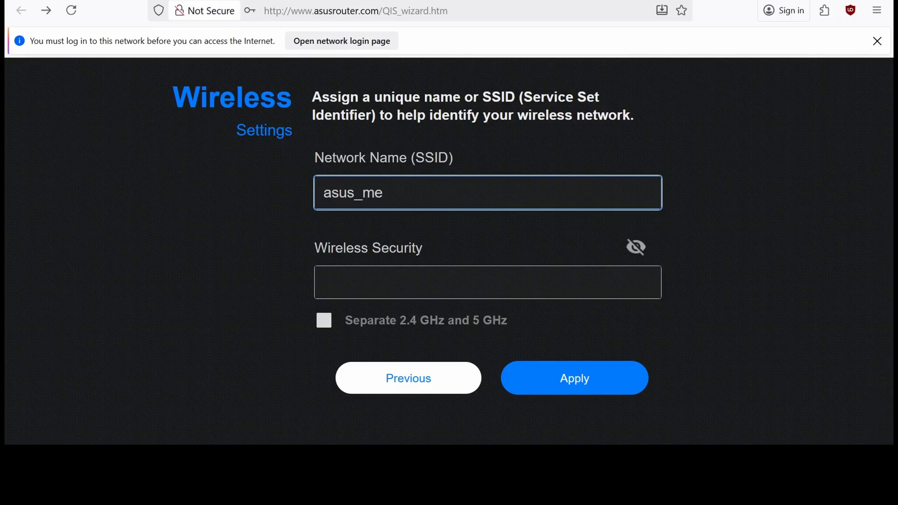
left_click(324, 320)
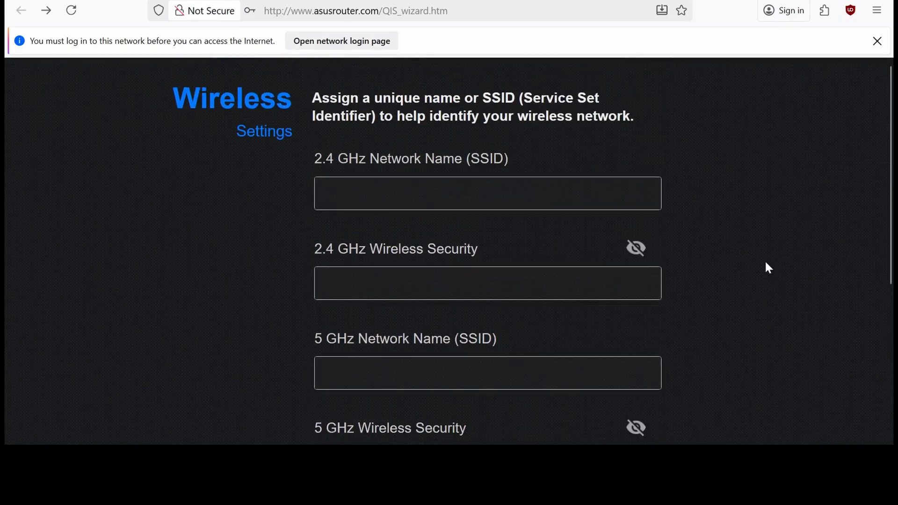
scroll("down", 3)
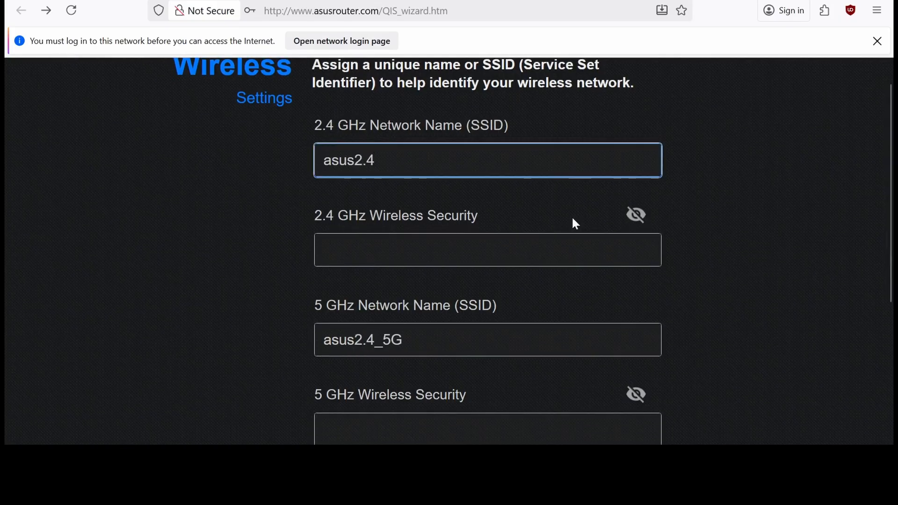
key("Backspace")
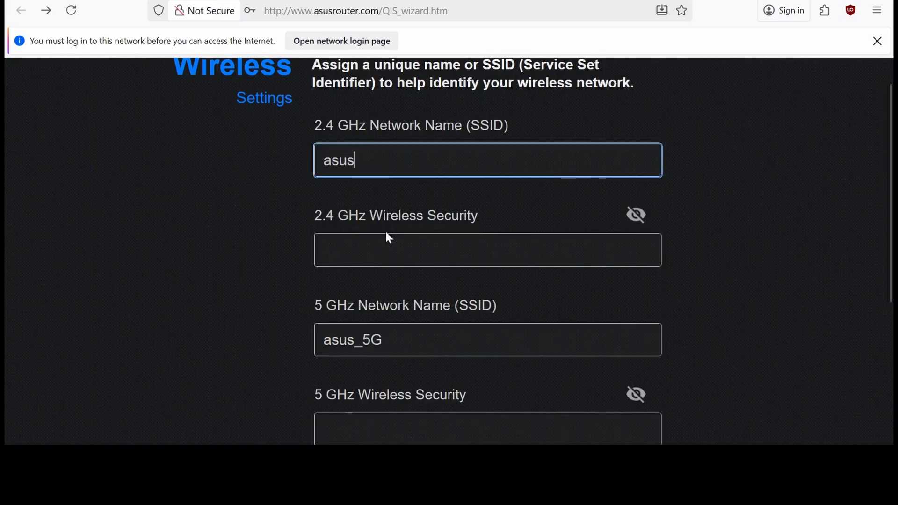
scroll("down", 3)
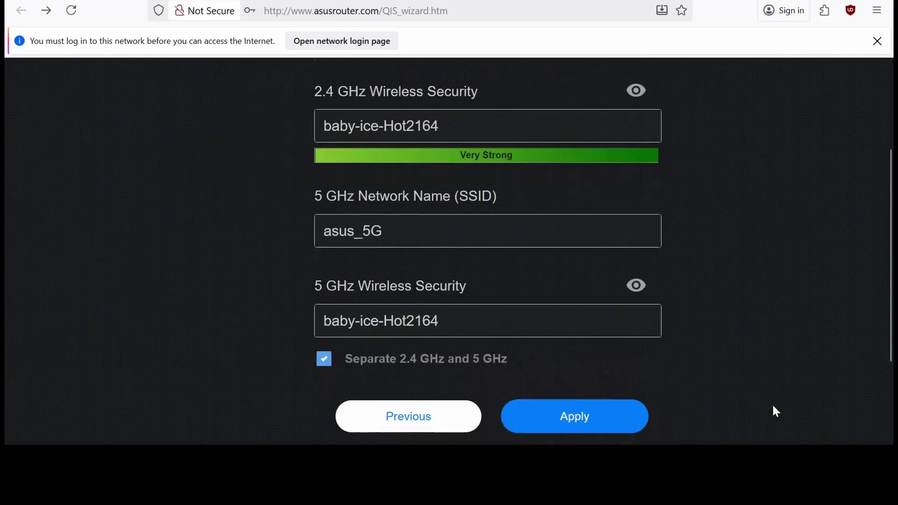
left_click(574, 416)
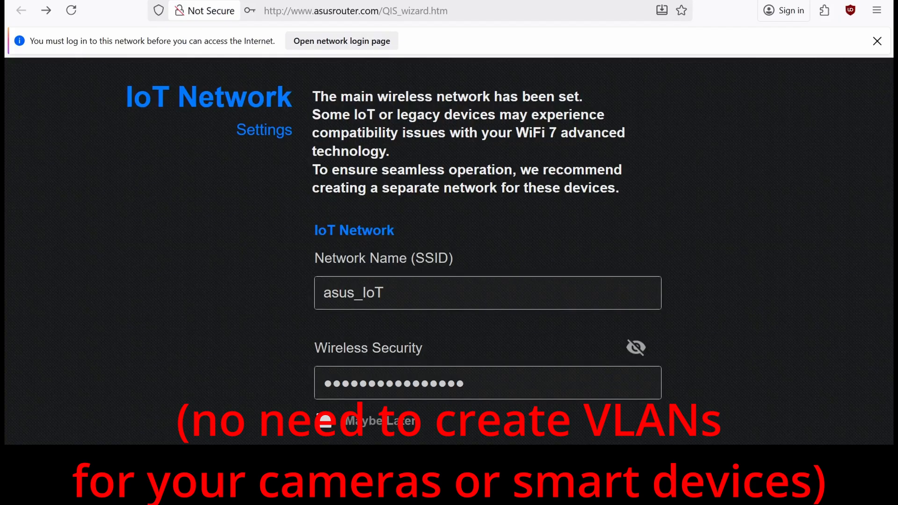
mouse_move(756, 354)
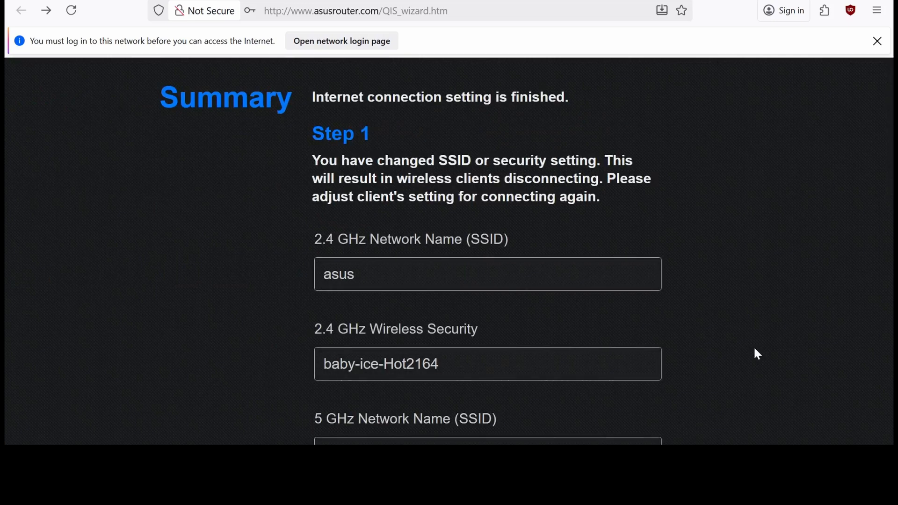
Review the wizard's network summary, then show the Windows Wi-Fi network list.
scroll("down", 3)
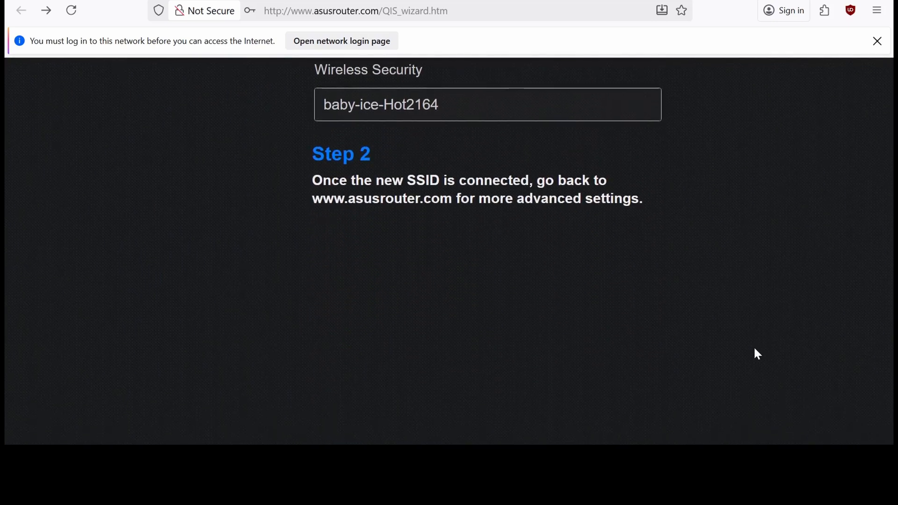
scroll("up", 3)
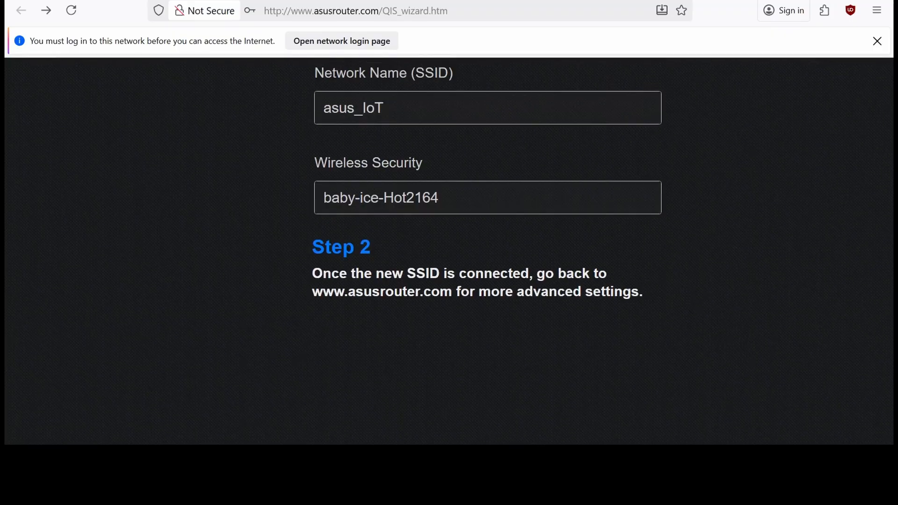
left_click(878, 41)
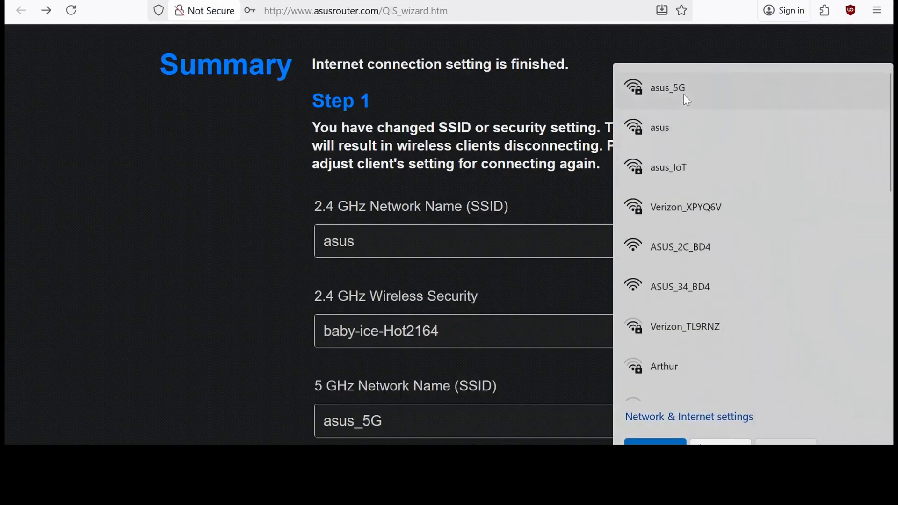
mouse_move(679, 136)
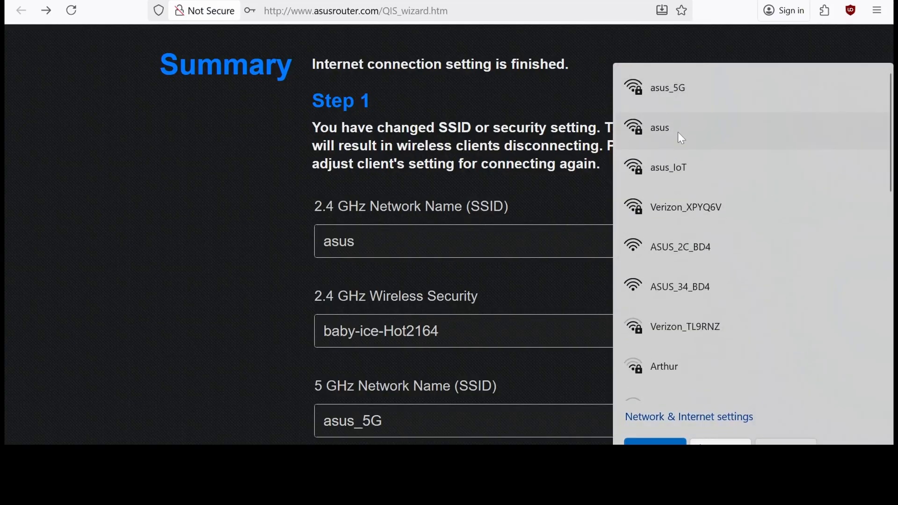
Join the 'asus' Wi-Fi network and sign in to the router as admin.
left_click(659, 127)
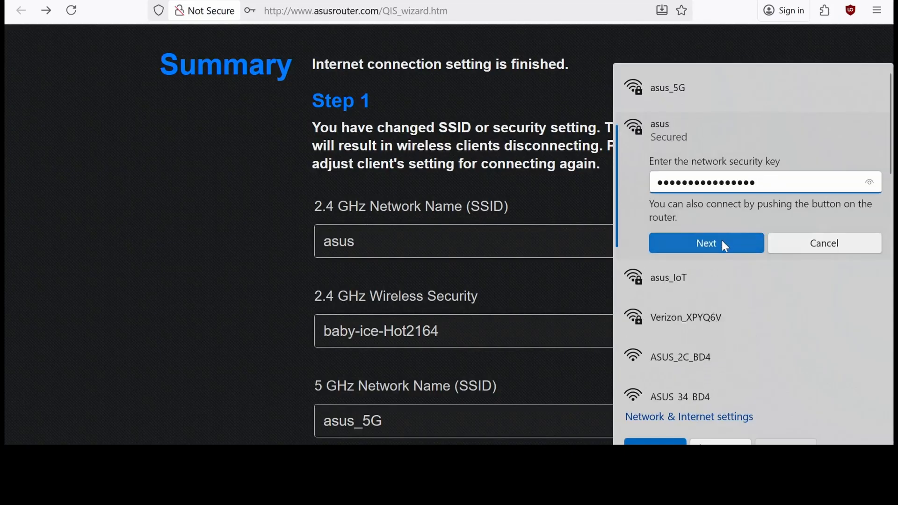
left_click(707, 243)
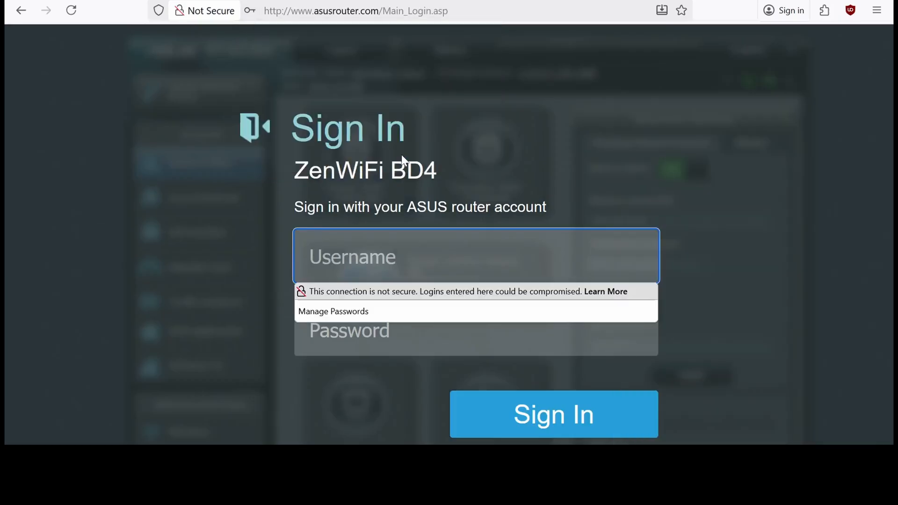
type("admin")
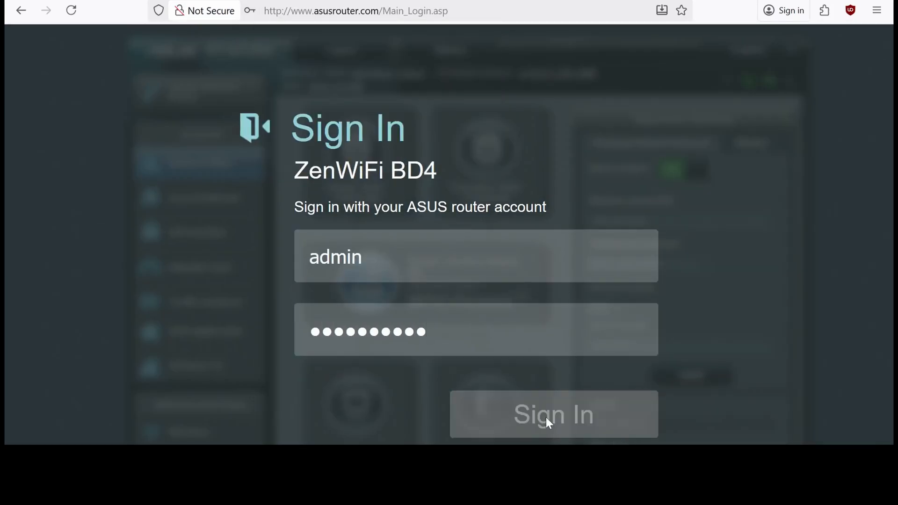
left_click(552, 414)
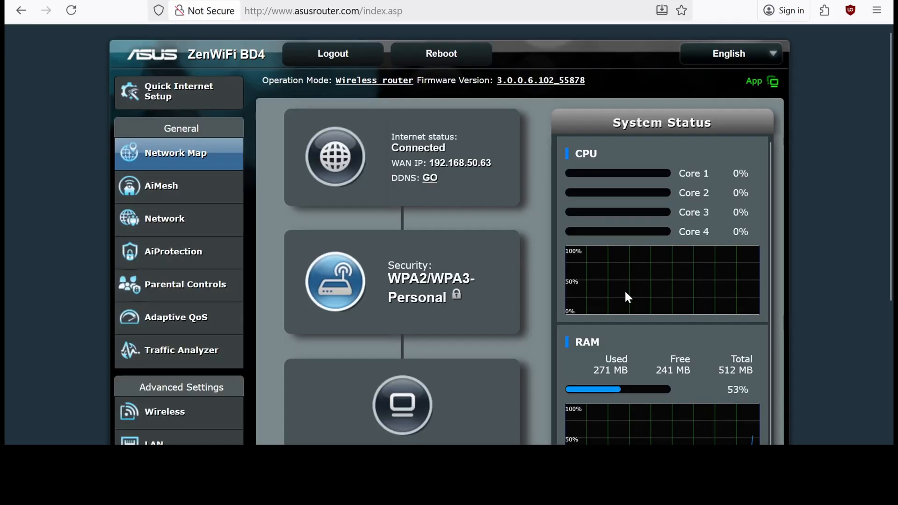
mouse_move(720, 296)
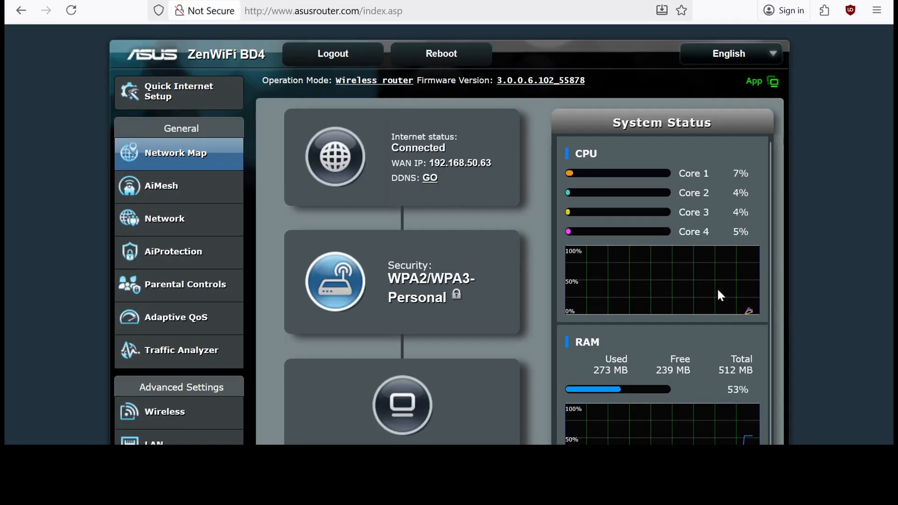
mouse_move(762, 286)
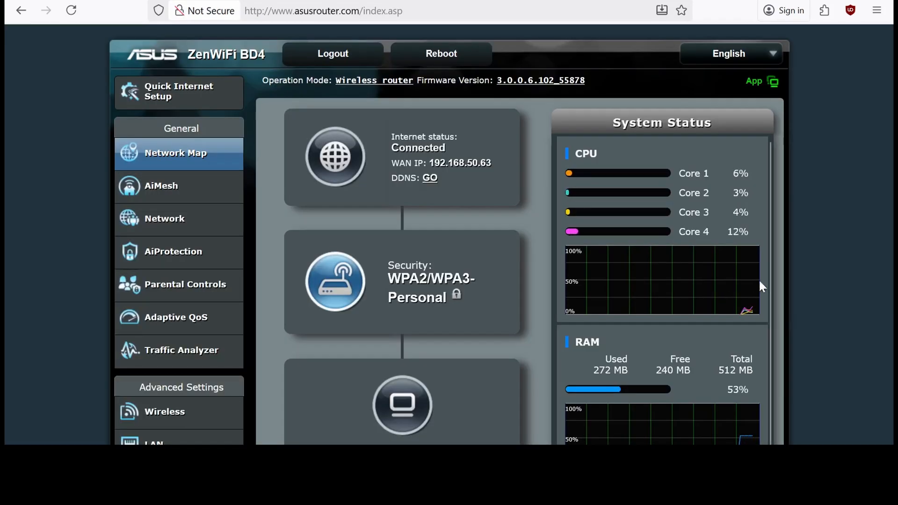
mouse_move(828, 288)
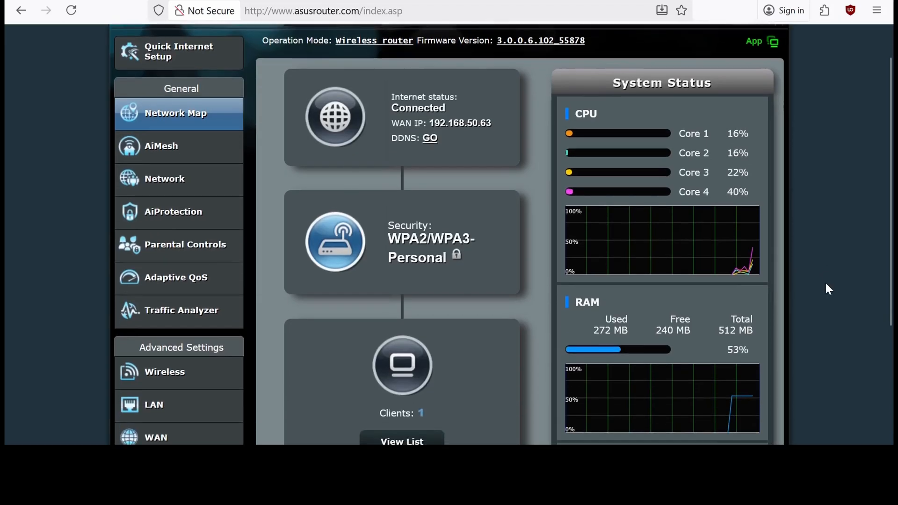
Scroll the Network Map, then reach Administration's Operation Mode tab.
scroll("down", 3)
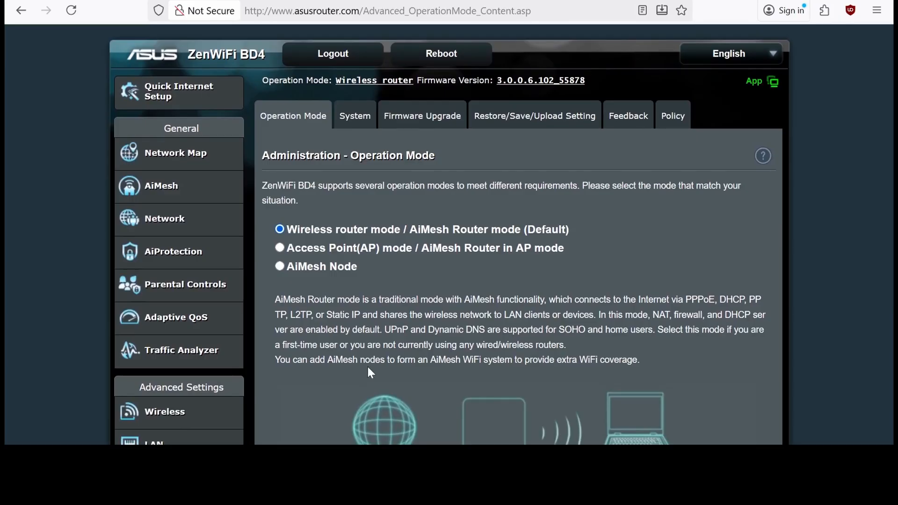
mouse_move(368, 373)
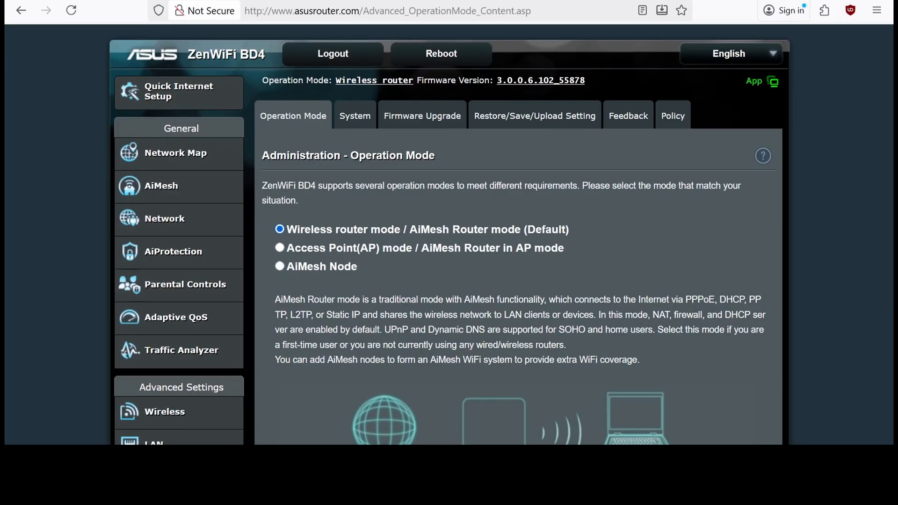
mouse_move(95, 341)
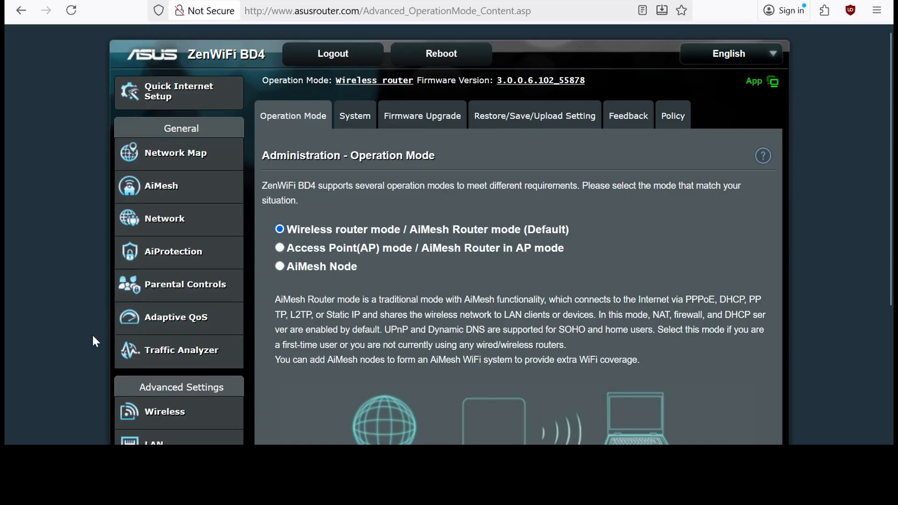
Select Access Point(AP) mode / AiMesh Router in AP mode and save.
scroll("down", 3)
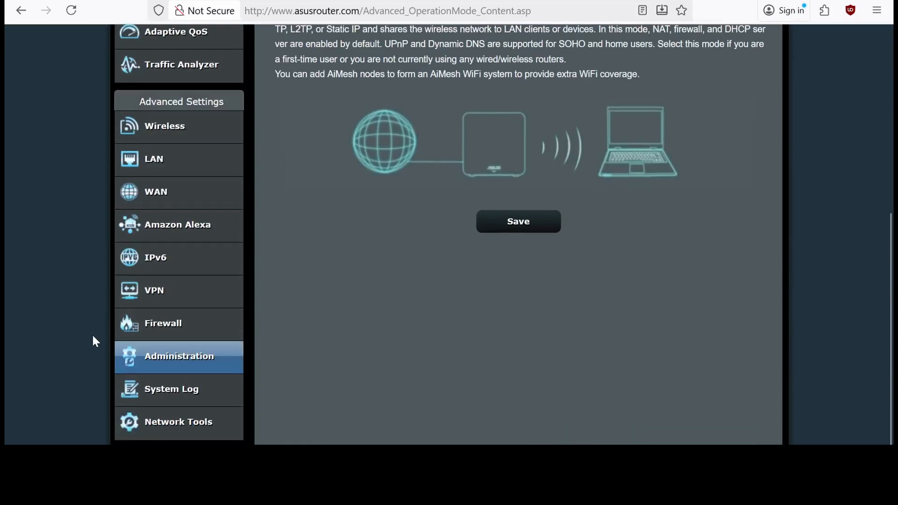
scroll("up", 3)
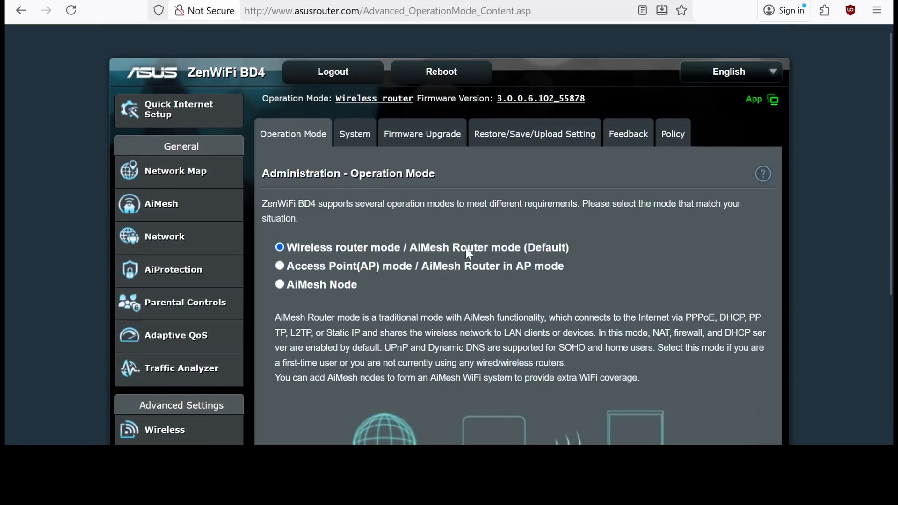
scroll("down", 3)
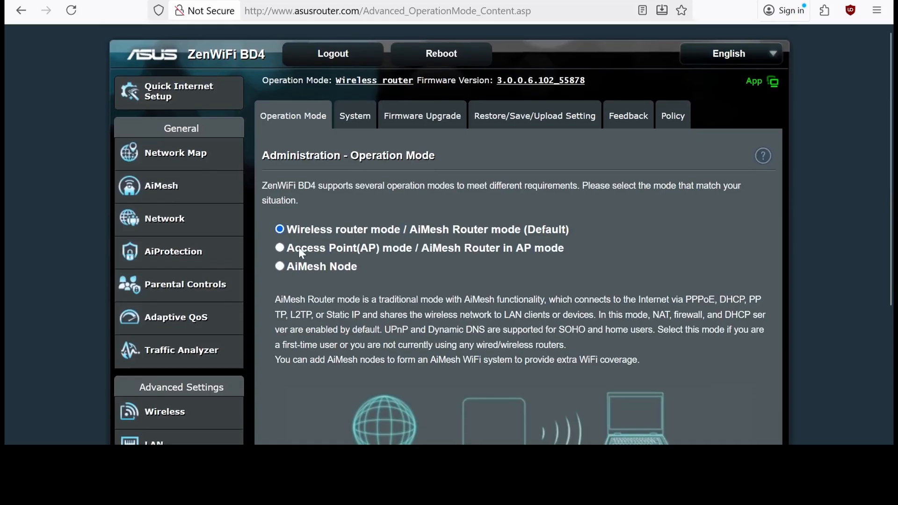
left_click(280, 247)
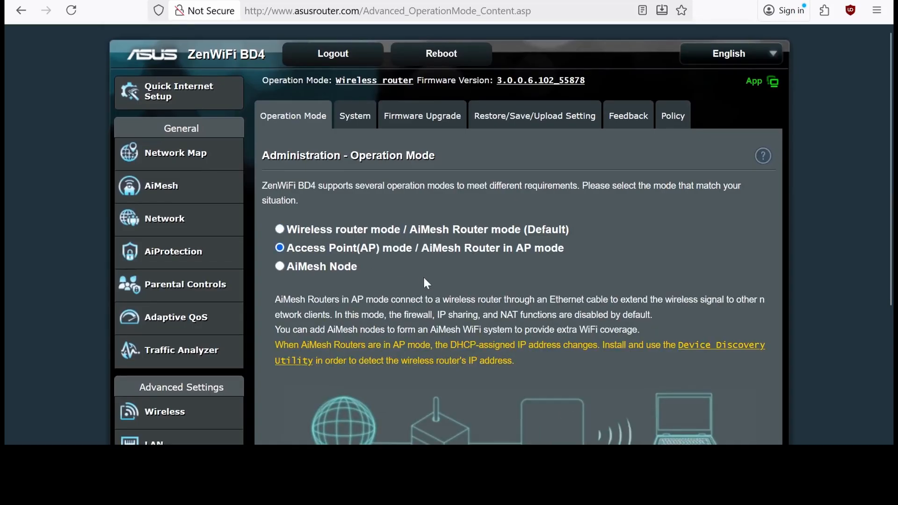
scroll("down", 3)
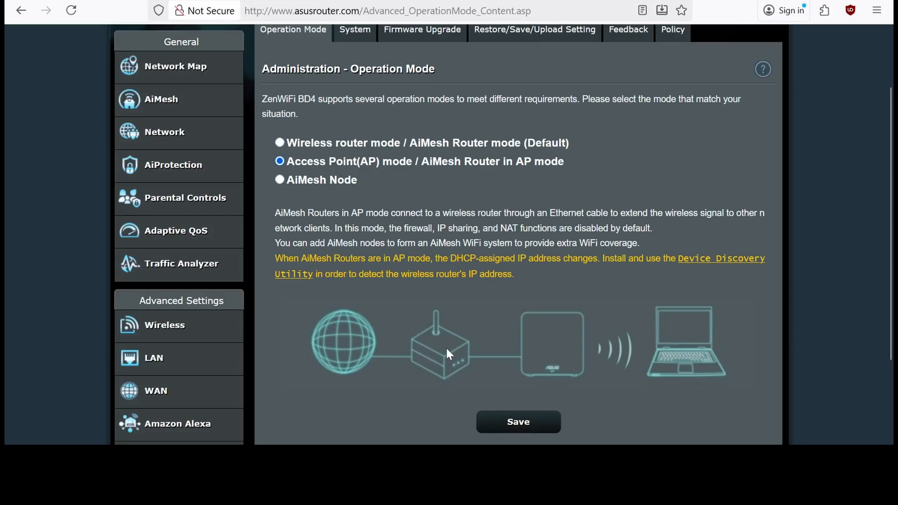
mouse_move(575, 369)
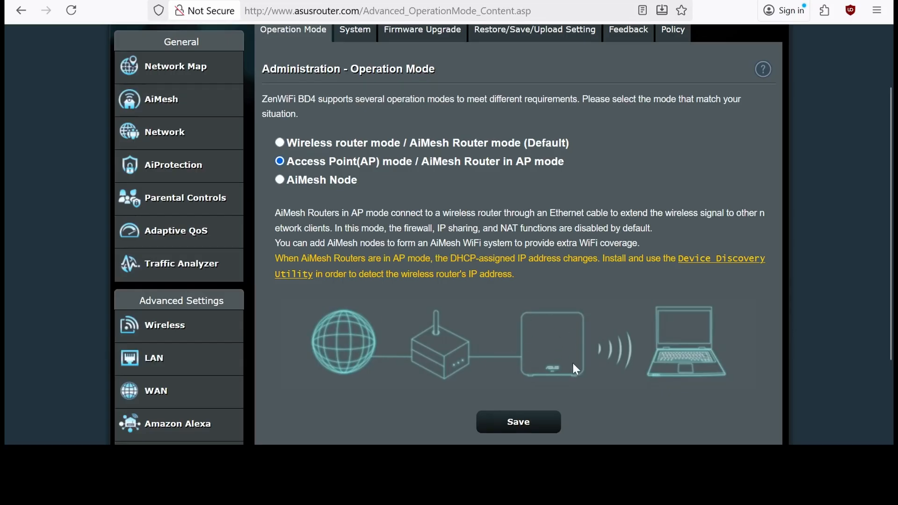
mouse_move(448, 352)
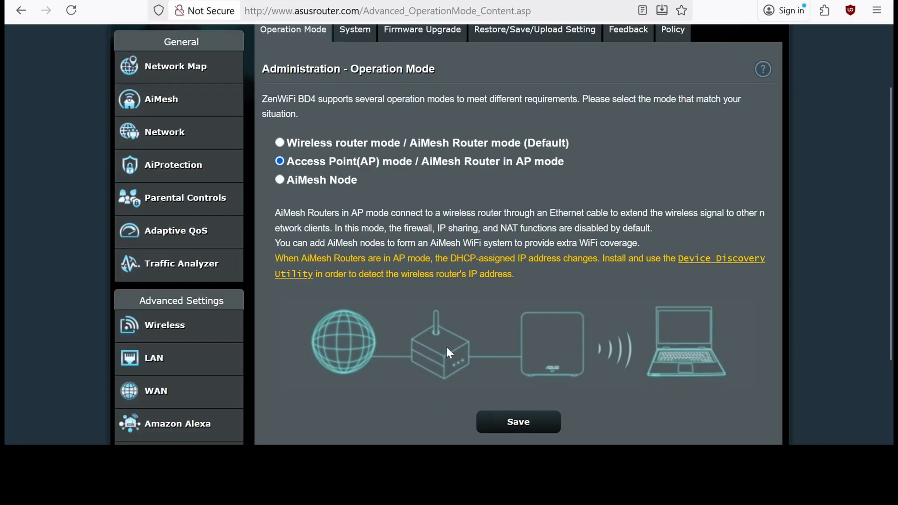
mouse_move(303, 148)
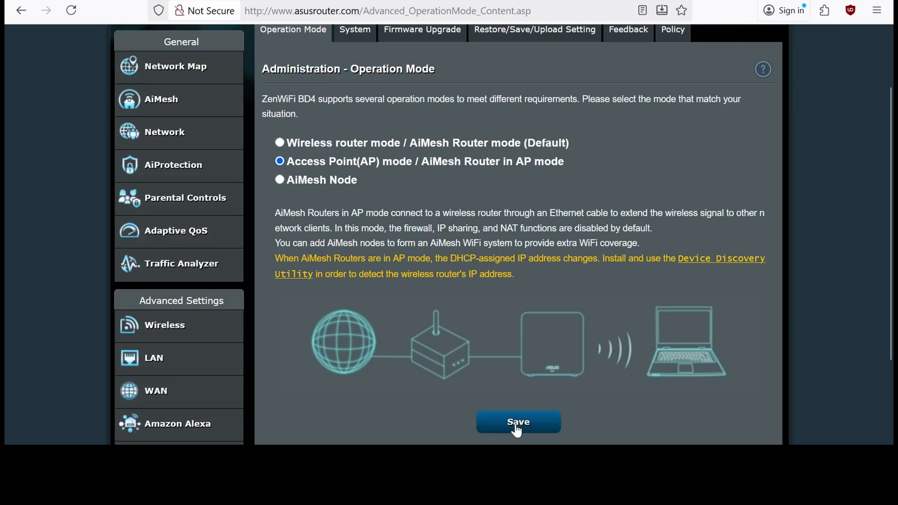
left_click(517, 422)
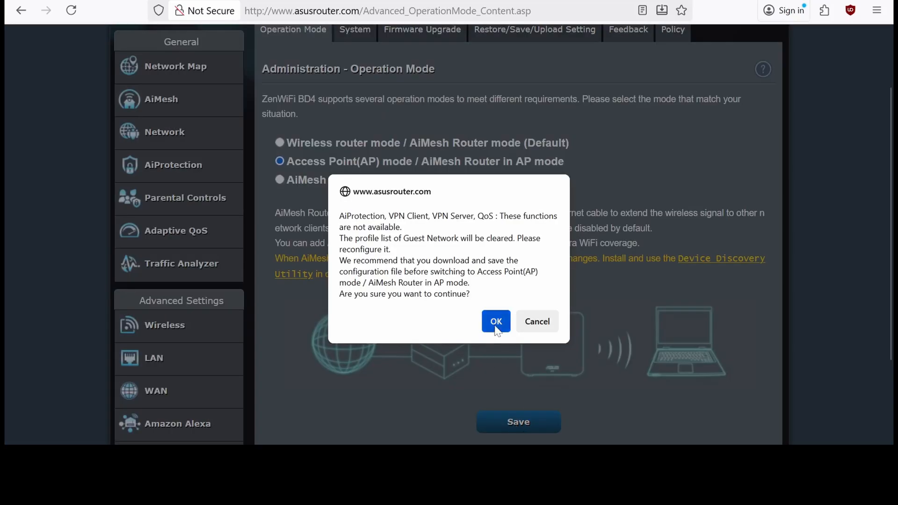
Confirm the AP mode switch, choose Automatic IP, and skip IoT network settings.
left_click(496, 322)
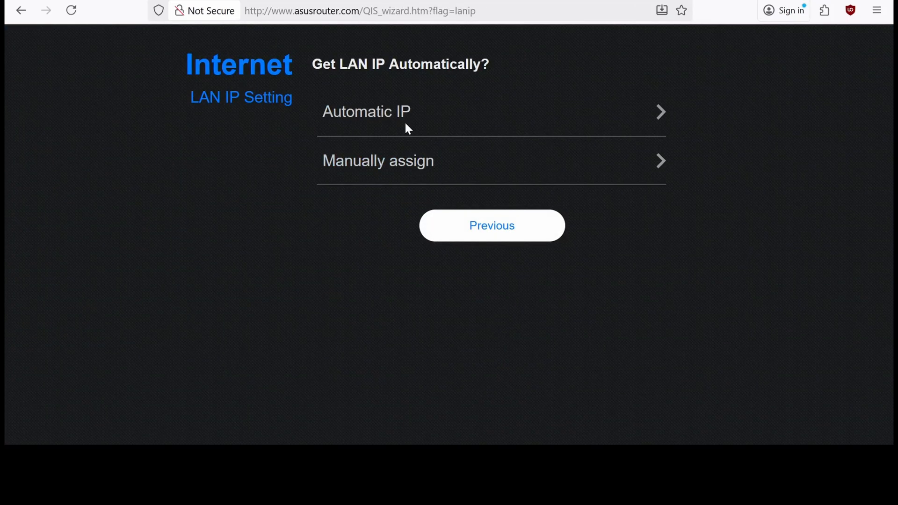
left_click(367, 112)
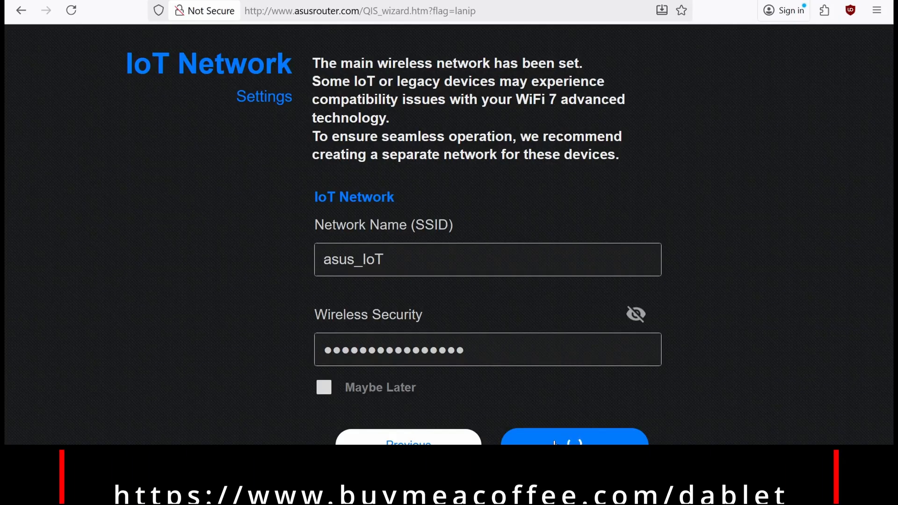
left_click(573, 439)
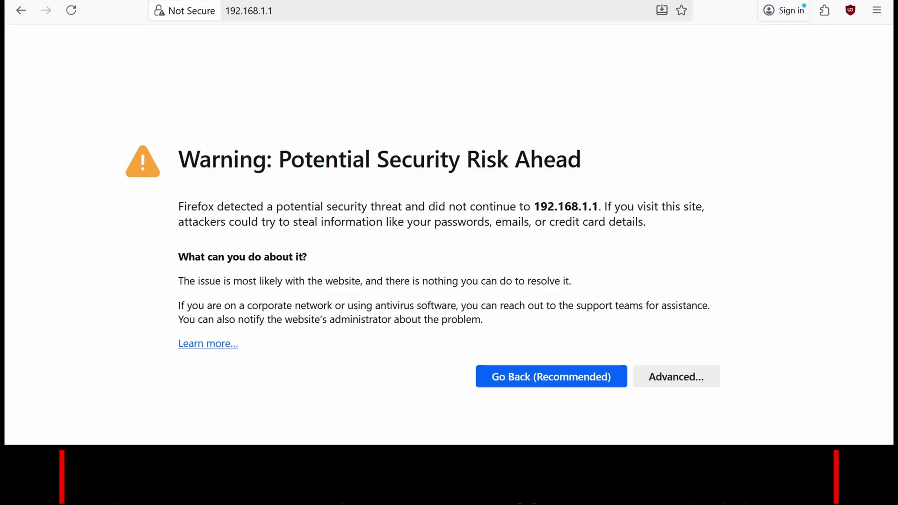
mouse_move(559, 140)
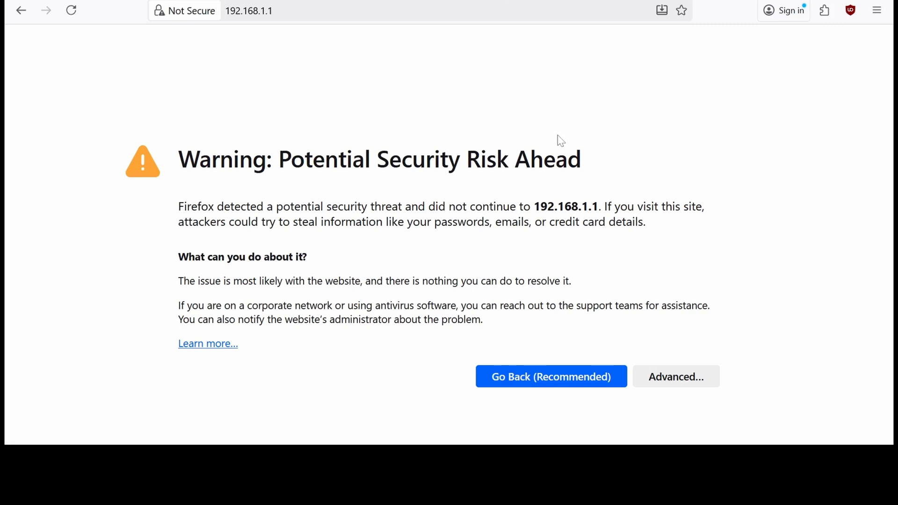
mouse_move(664, 142)
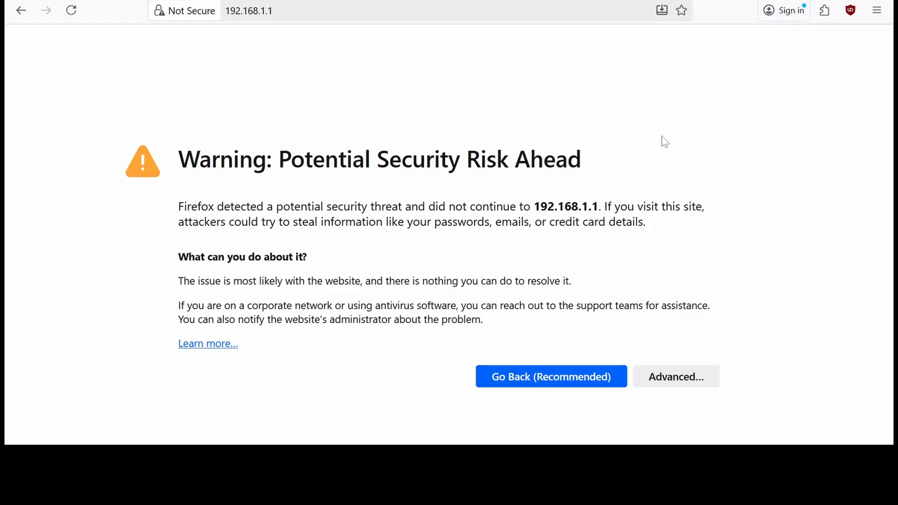
mouse_move(234, 29)
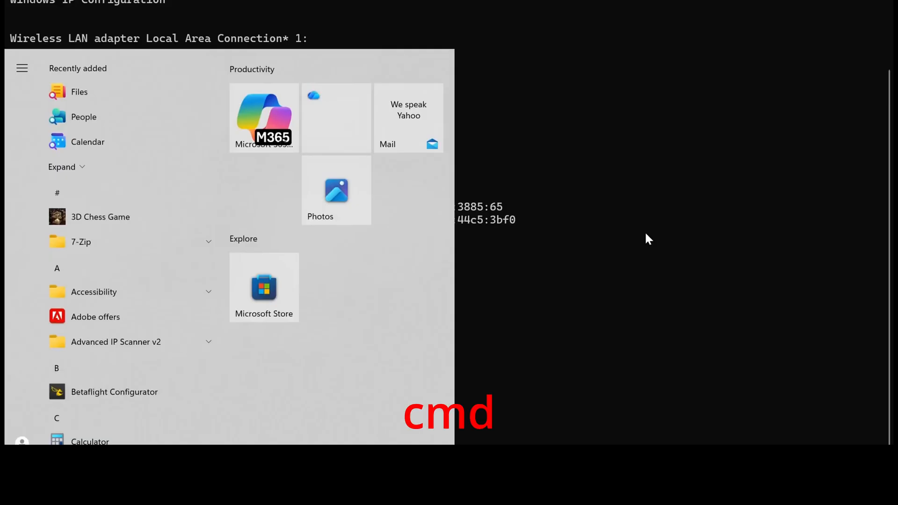
Run ipconfig in Command Prompt to find the Wi-Fi default gateway 192.168.1.1.
type("cmd")
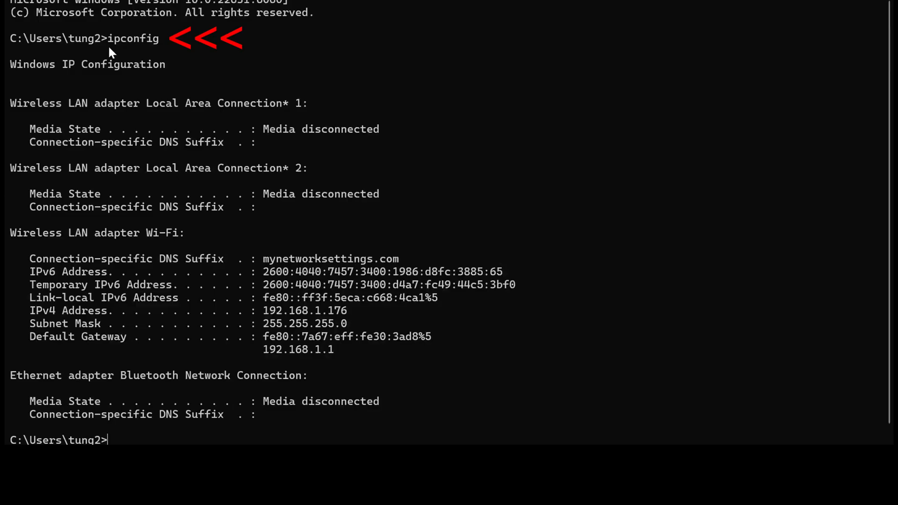
mouse_move(145, 52)
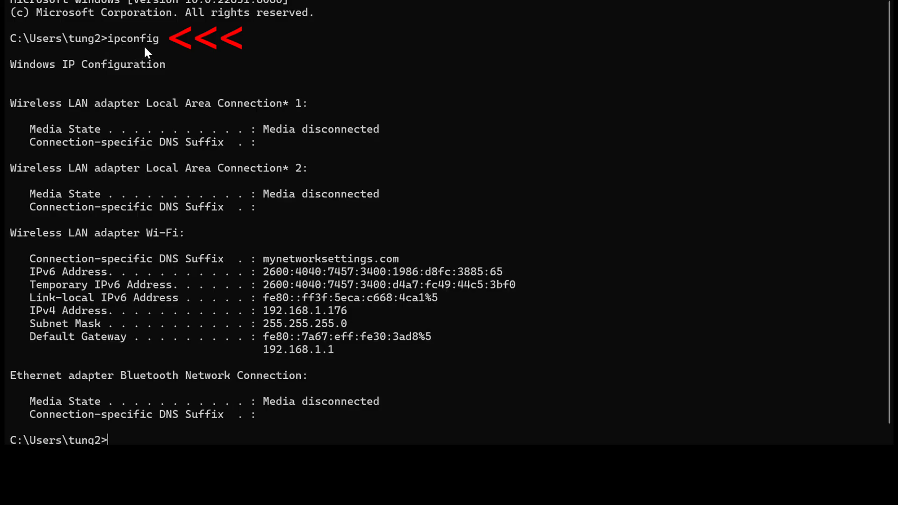
mouse_move(356, 317)
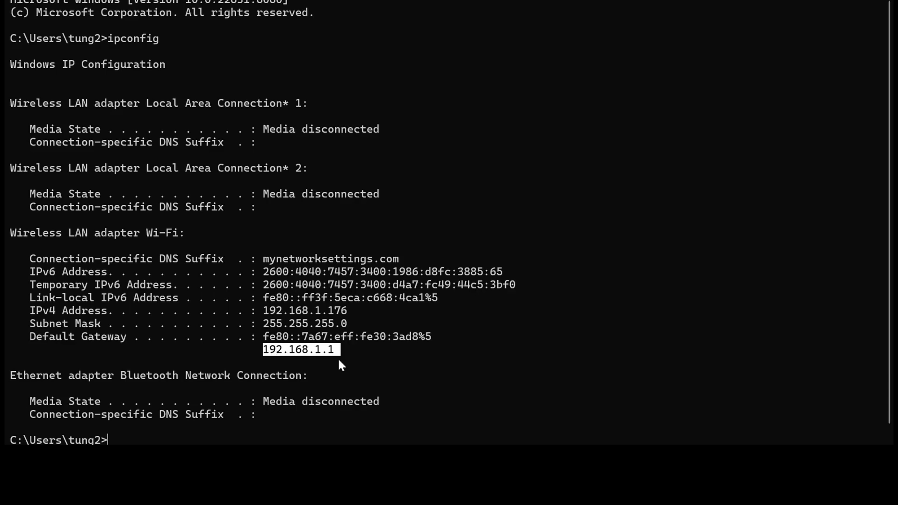
mouse_move(62, 344)
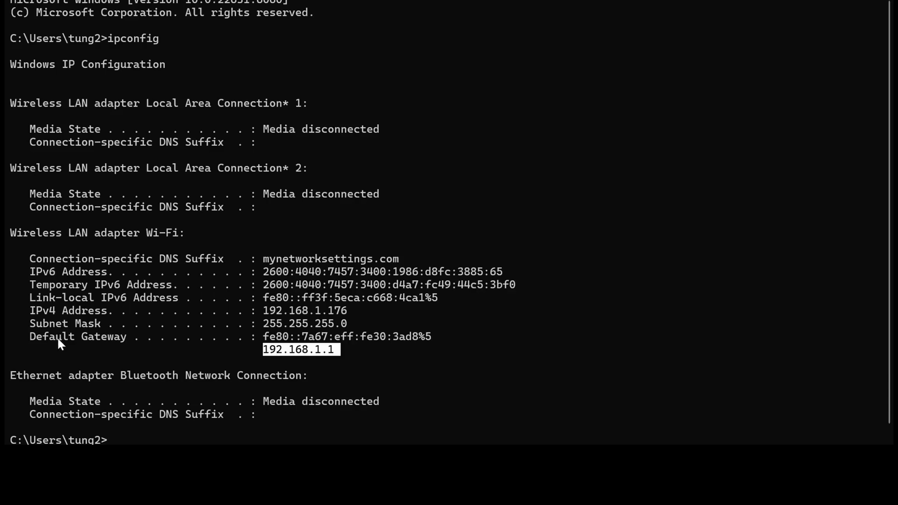
mouse_move(96, 353)
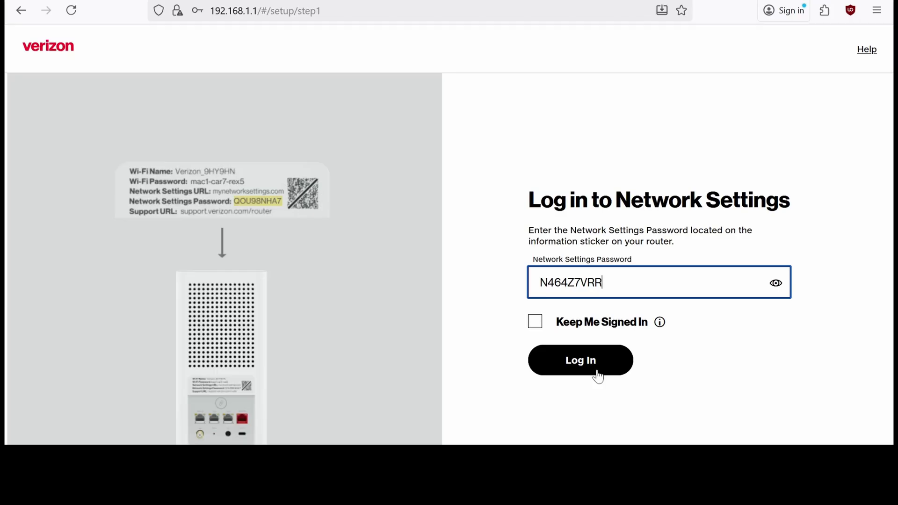
Log in to the Verizon router, skip saving the password, keep the Wi-Fi name, and reach network settings.
left_click(580, 360)
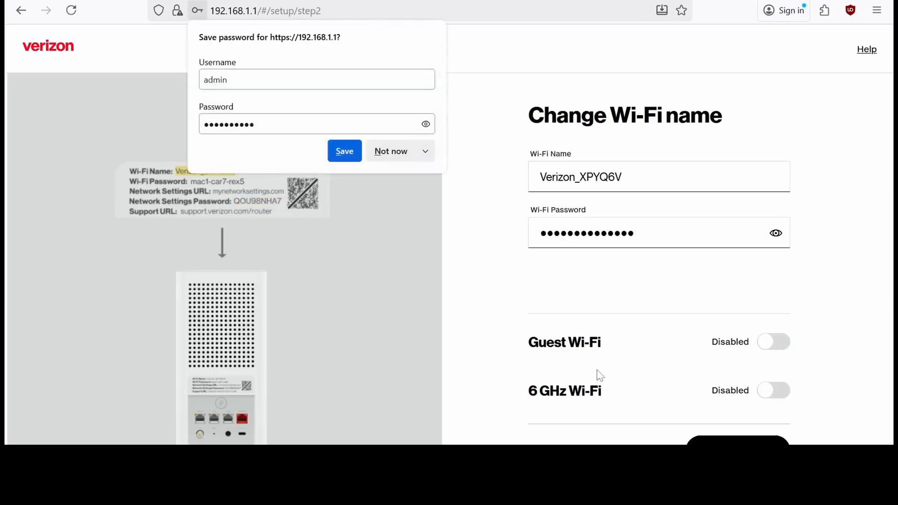
left_click(391, 150)
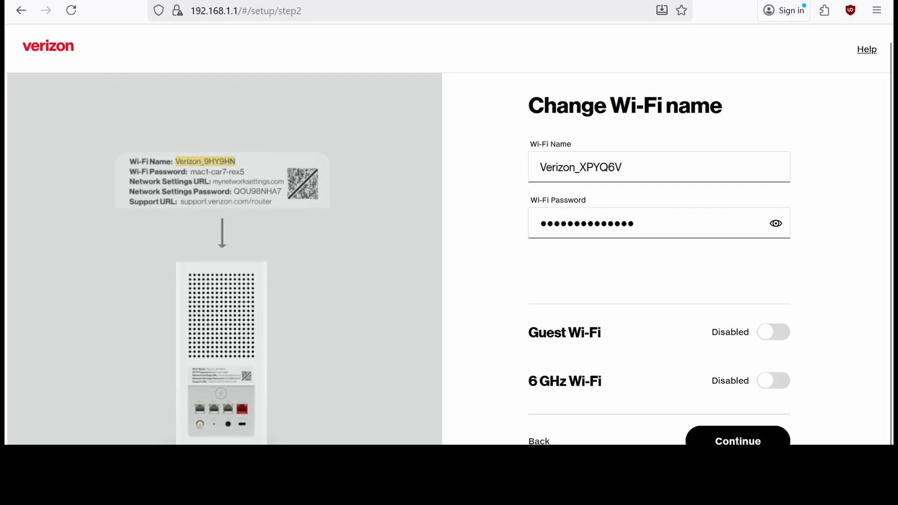
left_click(737, 441)
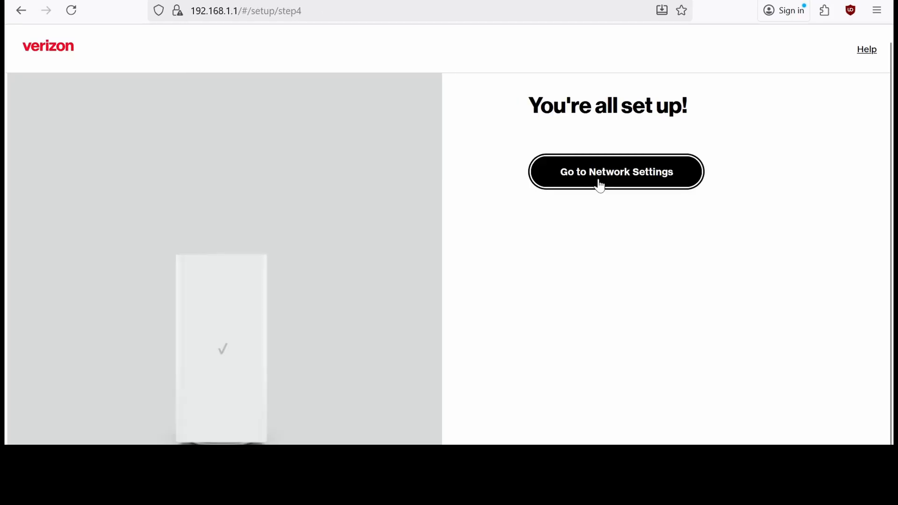
left_click(617, 172)
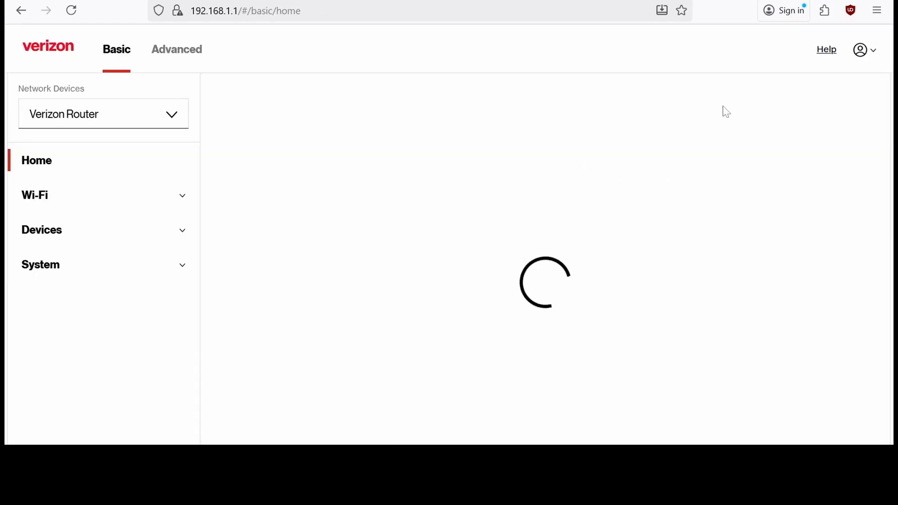
Switch off Wi-Fi Enabled under Wi-Fi > Primary Network and apply it on all bands.
left_click(35, 194)
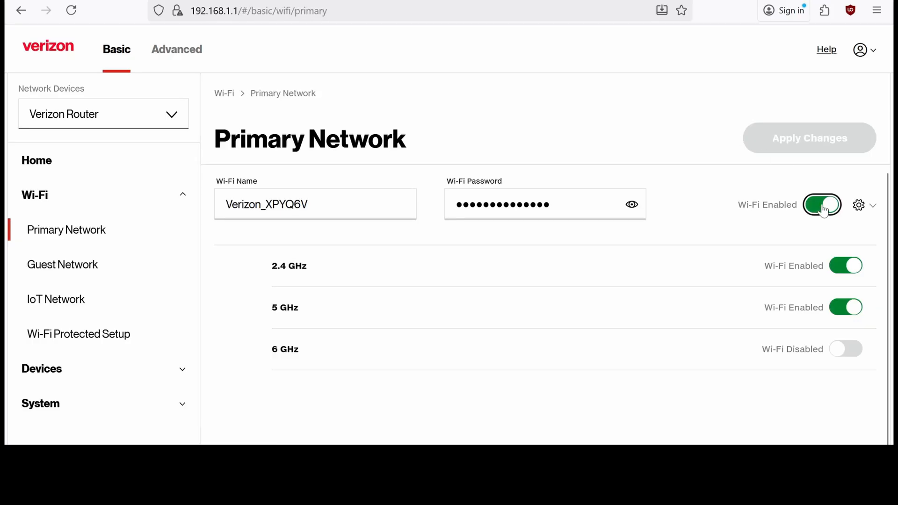
left_click(821, 205)
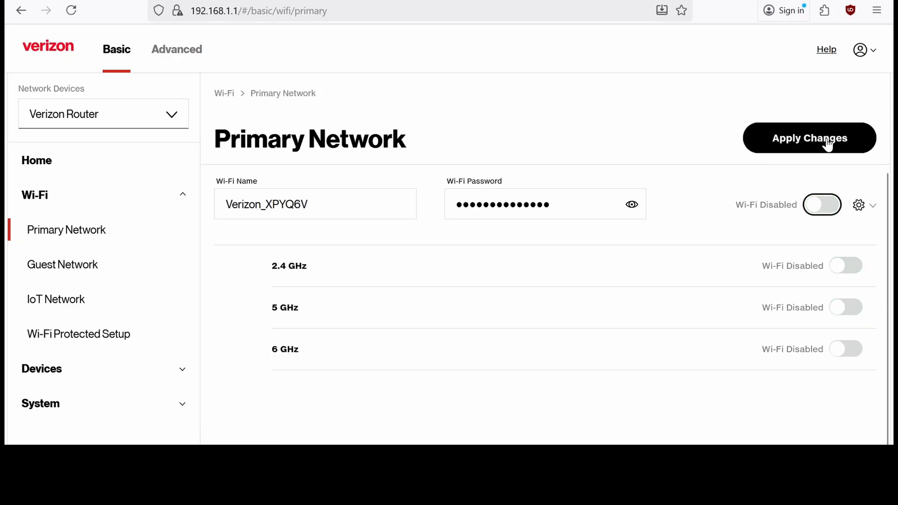
left_click(809, 138)
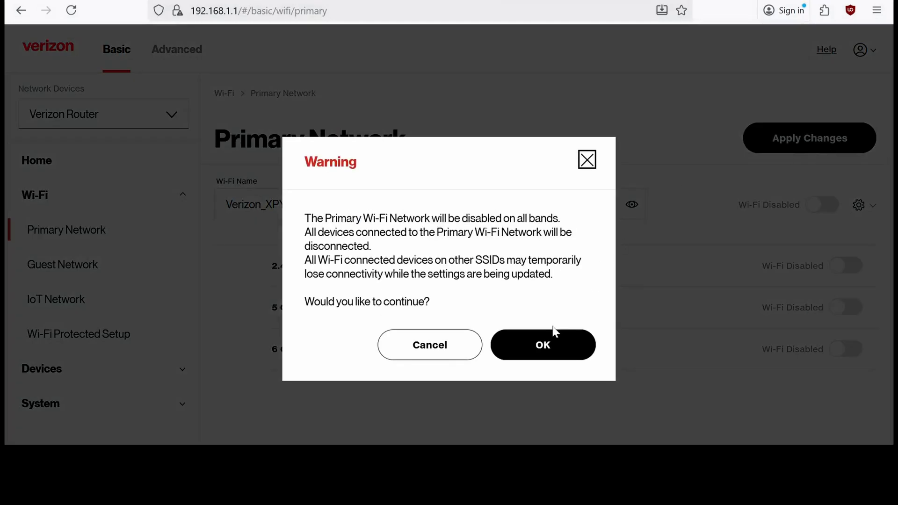
left_click(542, 345)
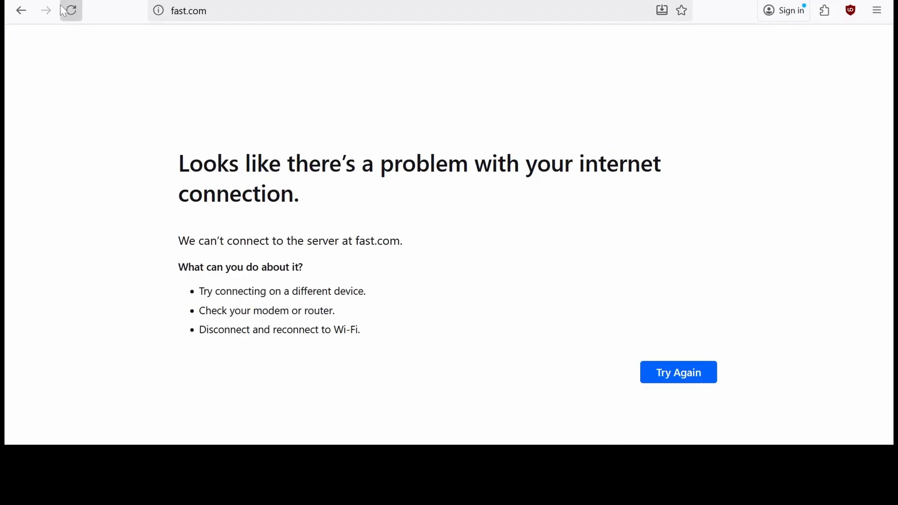
Run a fast.com speed test, join asus_5G, and rerun the test on the 5 GHz connection.
left_click(69, 10)
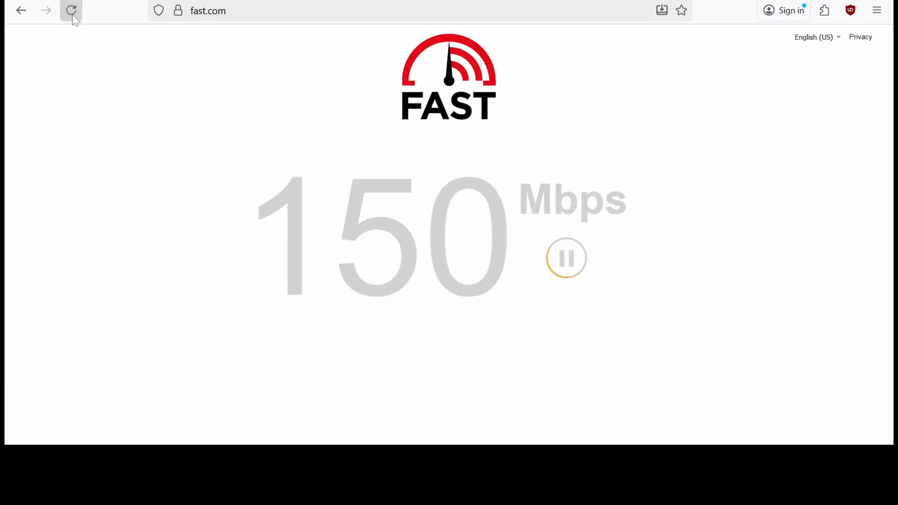
mouse_move(222, 94)
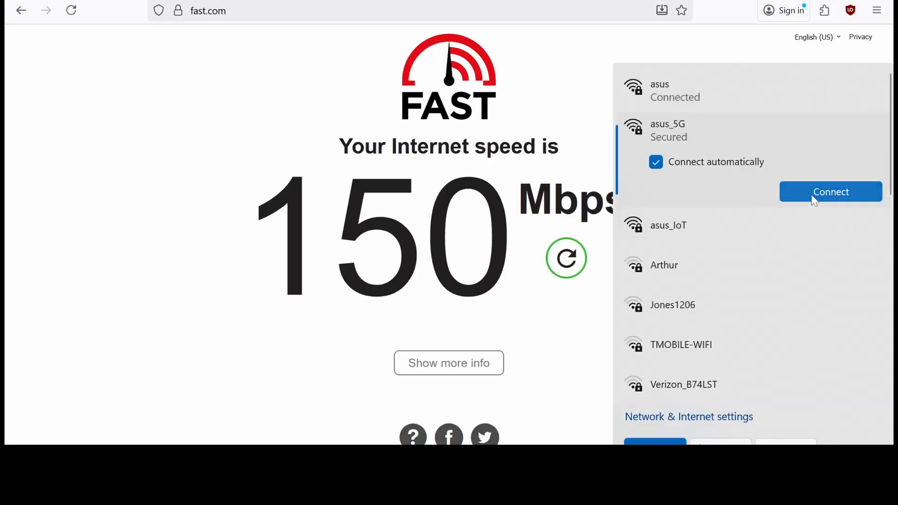
left_click(831, 192)
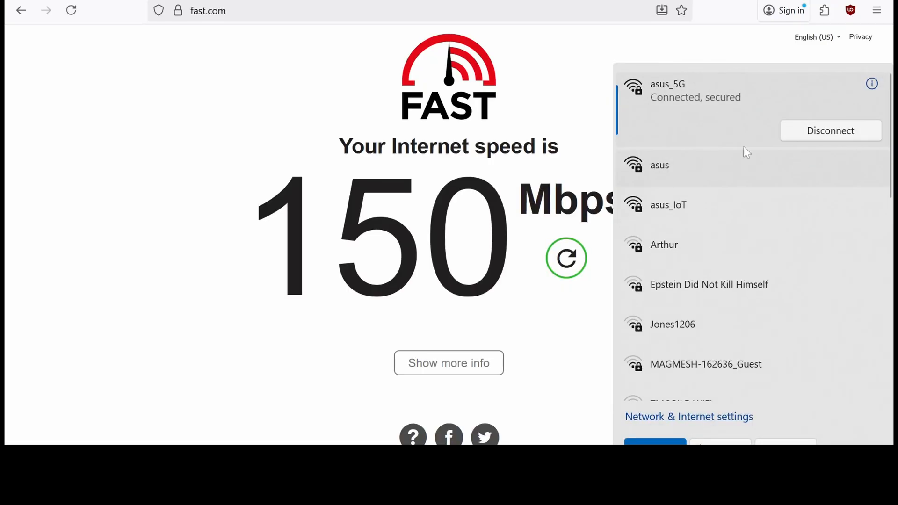
left_click(566, 259)
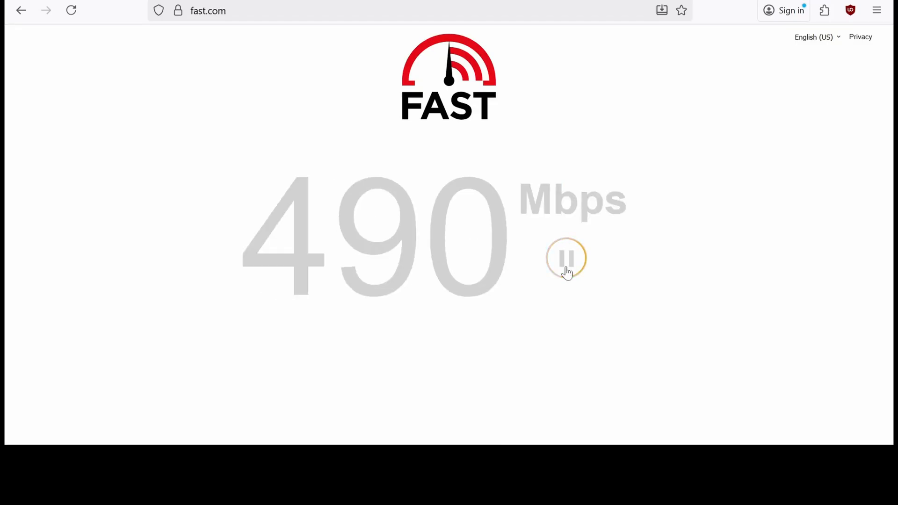